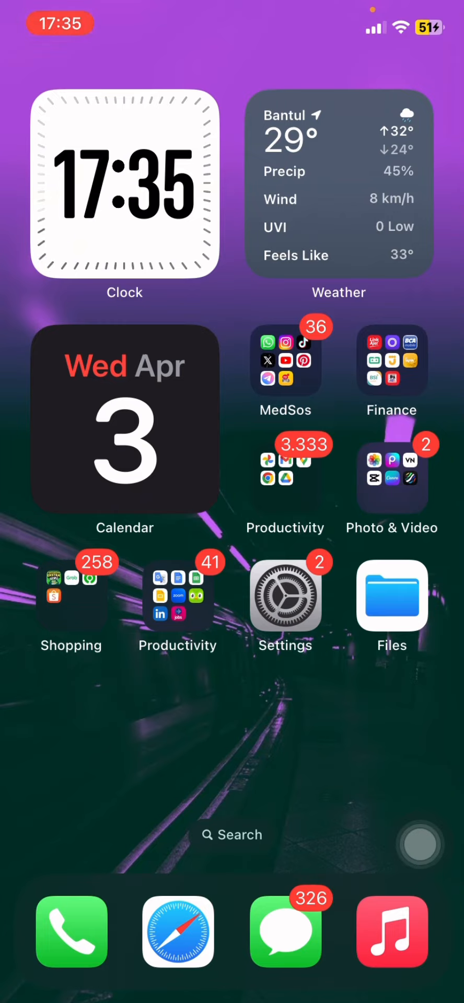
Launch Photos from the Photo & Video folder to show today's gift-bag photo
{"action": "left_click", "coordinate": [420, 845]}
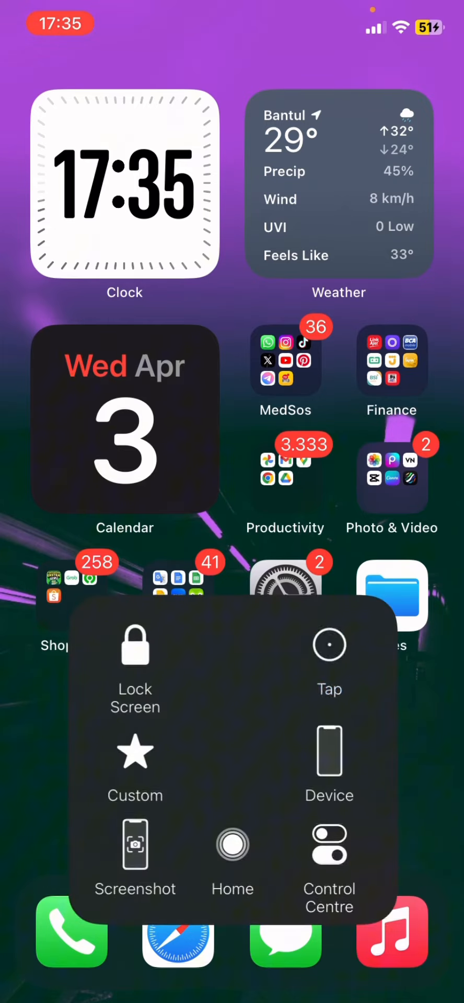
{"action": "left_click", "coordinate": [391, 476]}
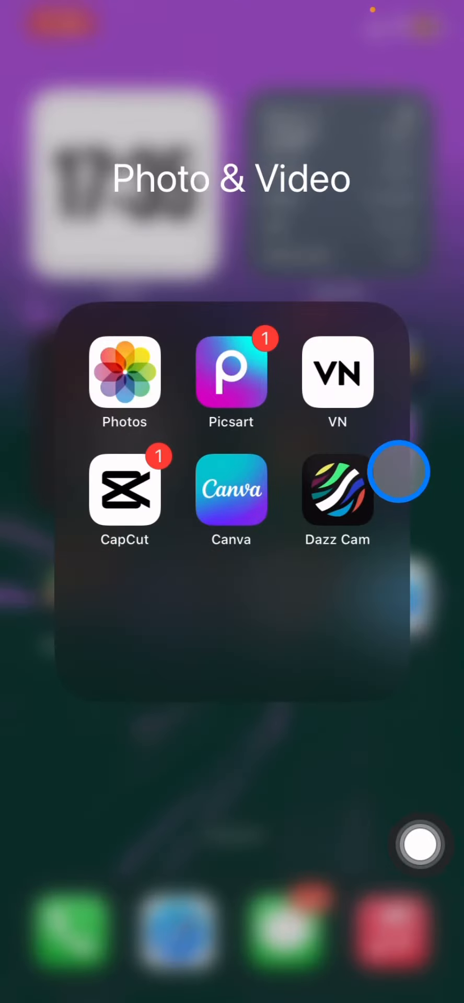
{"action": "left_click", "coordinate": [124, 373]}
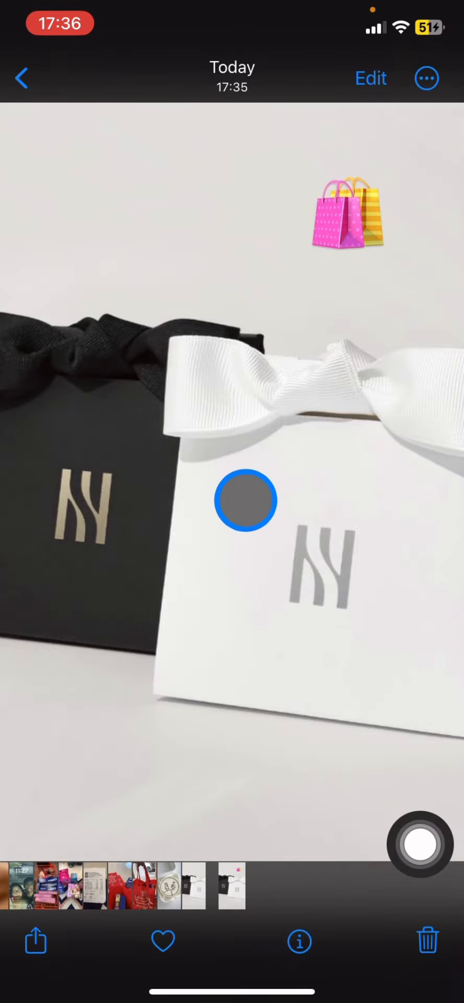
Enter the editor for the gift-bag photo with the Adjust tools showing
{"action": "left_click", "coordinate": [370, 78]}
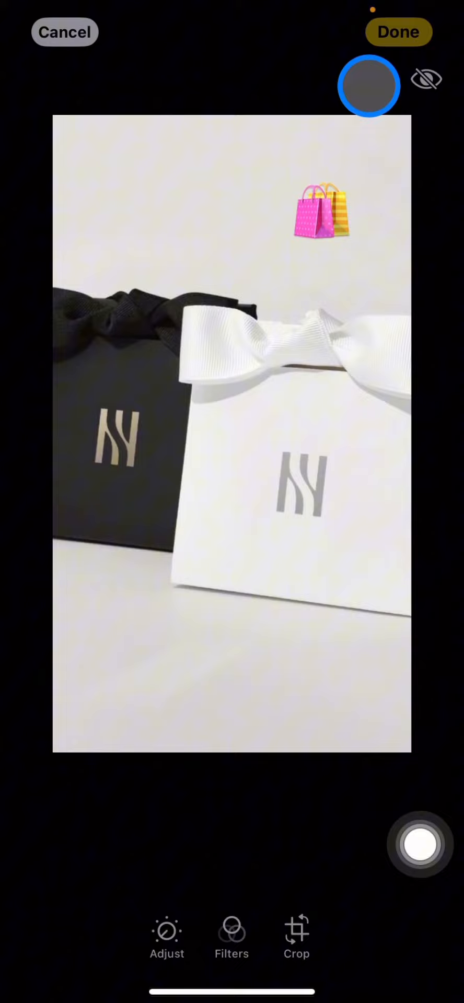
{"action": "left_click", "coordinate": [168, 933]}
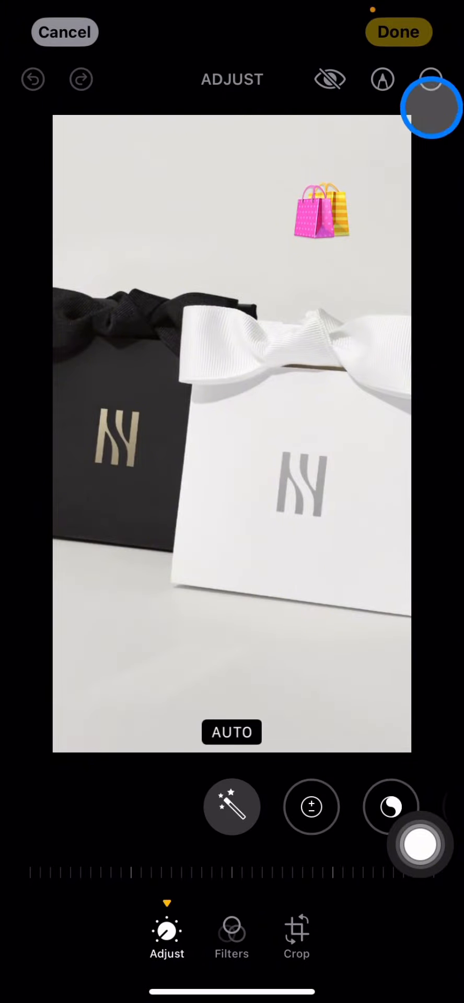
{"action": "left_click", "coordinate": [431, 79]}
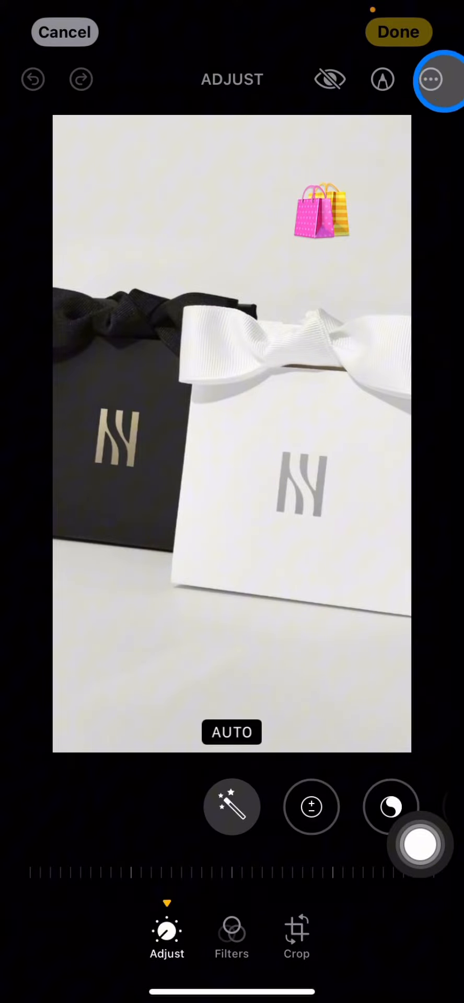
{"action": "left_click", "coordinate": [382, 78]}
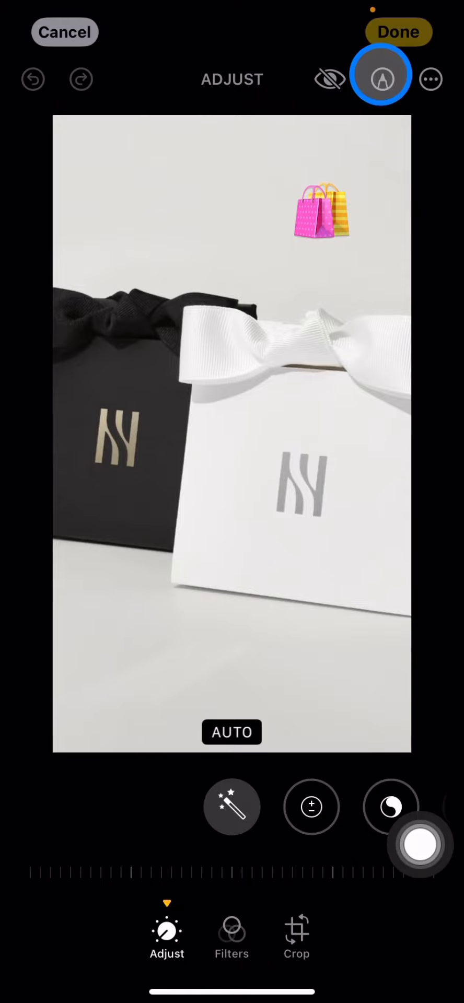
Open Markup and add a grey square shape over the gift bags
{"action": "left_click", "coordinate": [381, 78]}
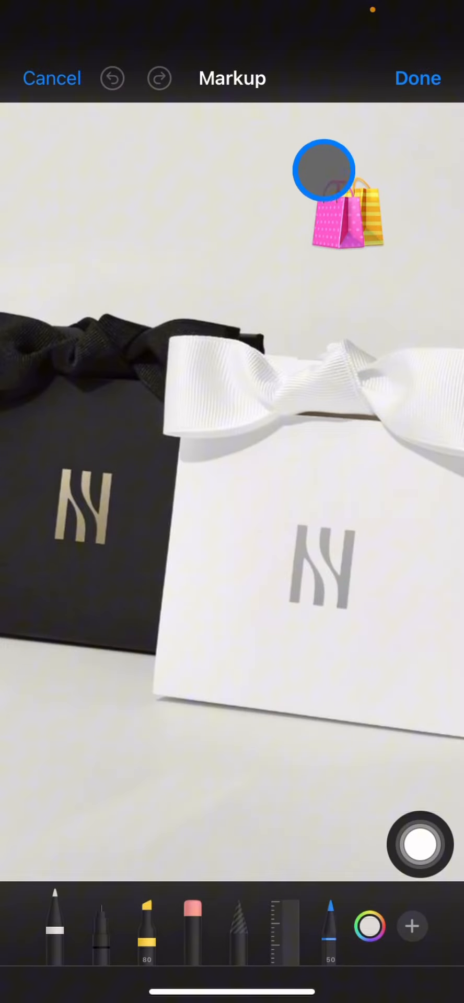
{"action": "left_click_drag", "start_coordinate": [325, 169], "coordinate": [298, 697]}
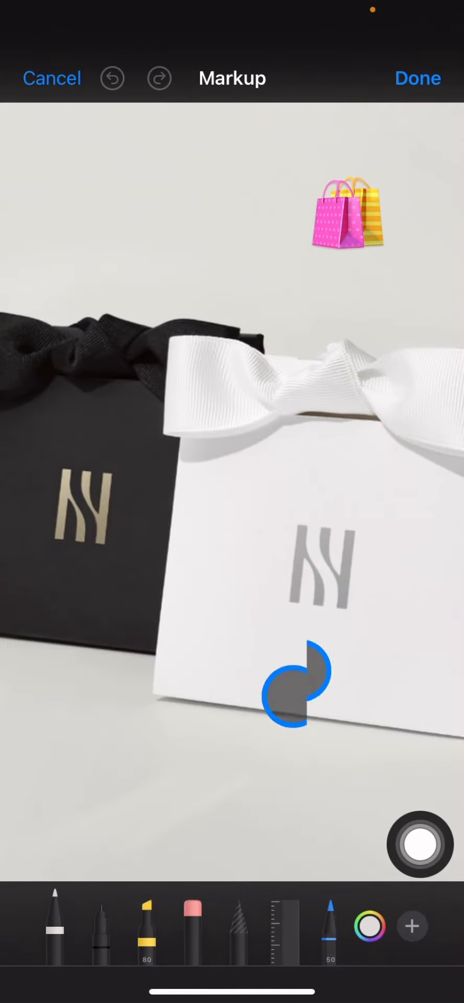
{"action": "left_click", "coordinate": [413, 928]}
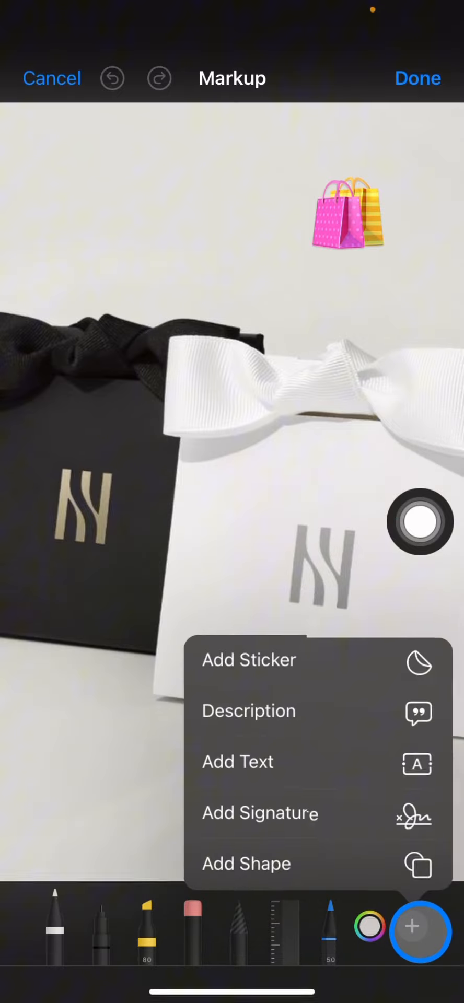
{"action": "left_click", "coordinate": [247, 863]}
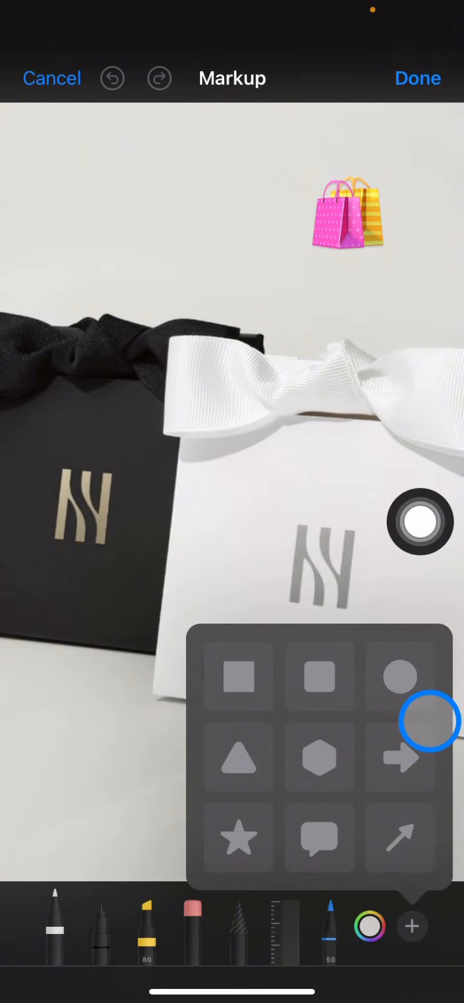
{"action": "left_click", "coordinate": [240, 678]}
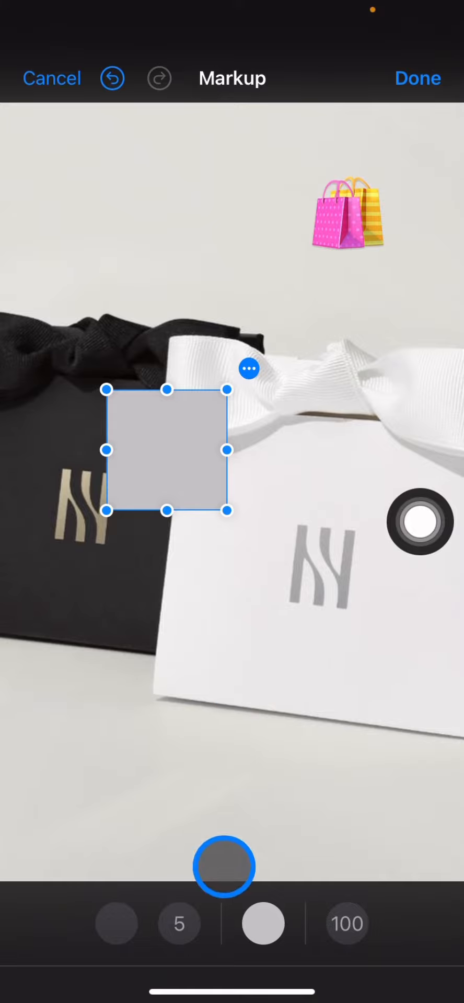
Change the square's fill to the pale off-white background colour
{"action": "left_click", "coordinate": [262, 924]}
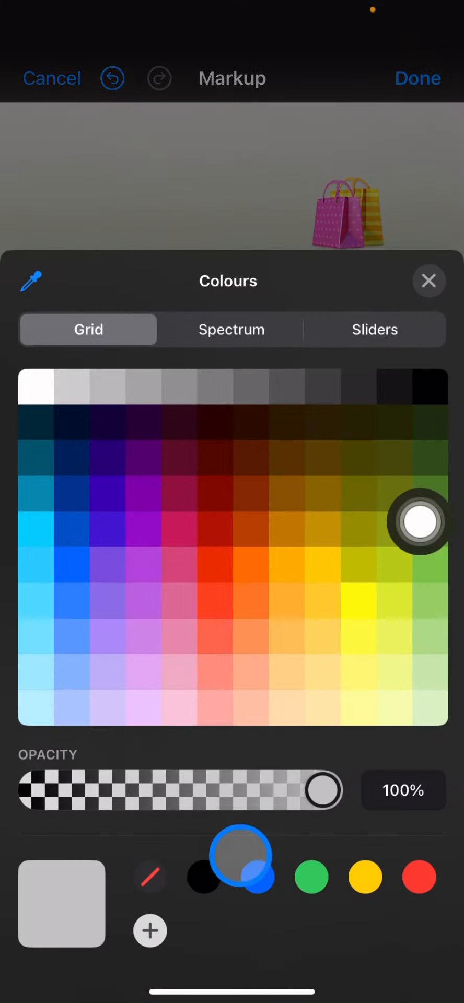
{"action": "left_click", "coordinate": [428, 281]}
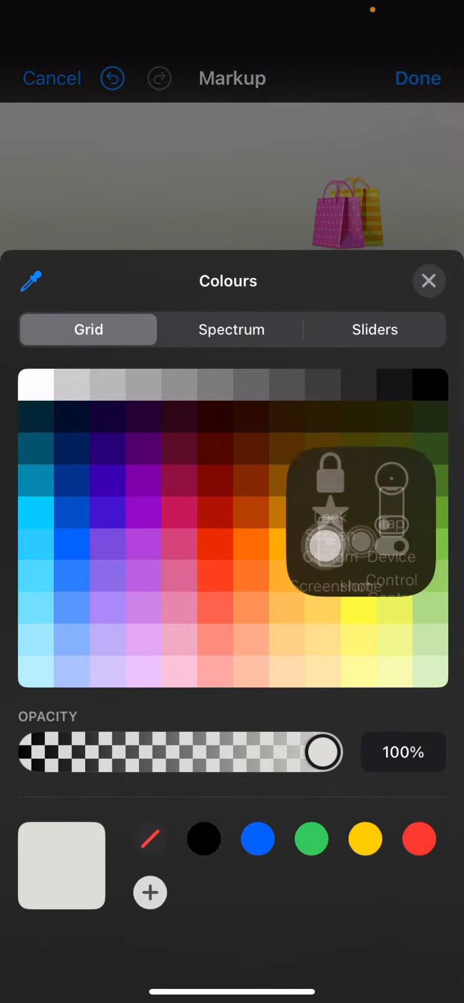
{"action": "left_click", "coordinate": [427, 280]}
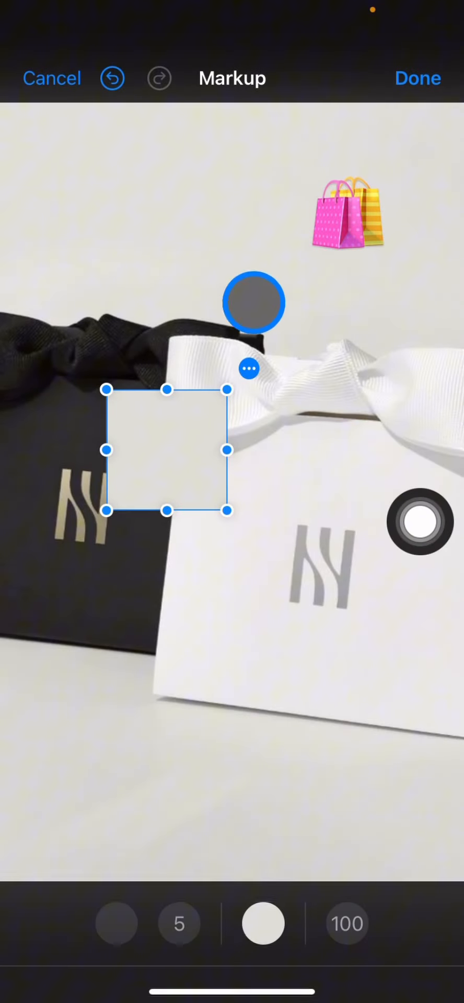
Drag the square over the shopping-bag emoji and save the edit
{"action": "left_click_drag", "start_coordinate": [254, 302], "coordinate": [394, 173]}
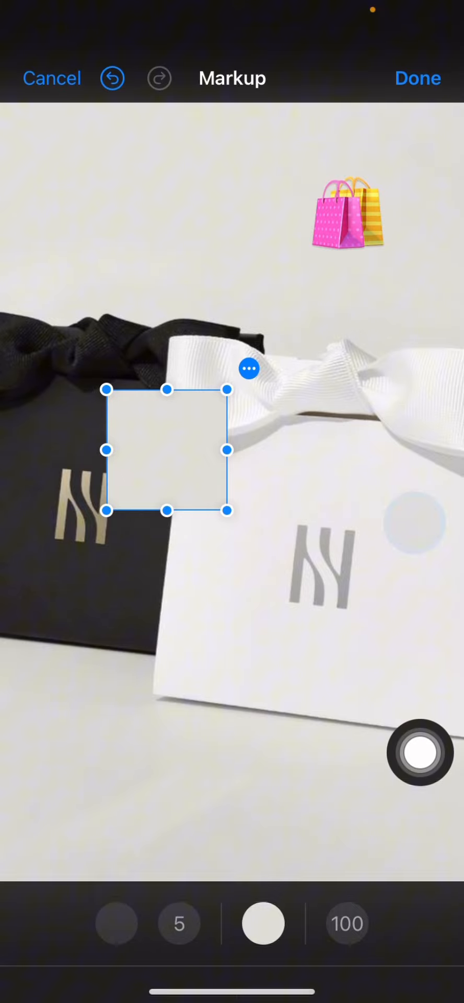
{"action": "left_click_drag", "start_coordinate": [168, 456], "coordinate": [331, 268]}
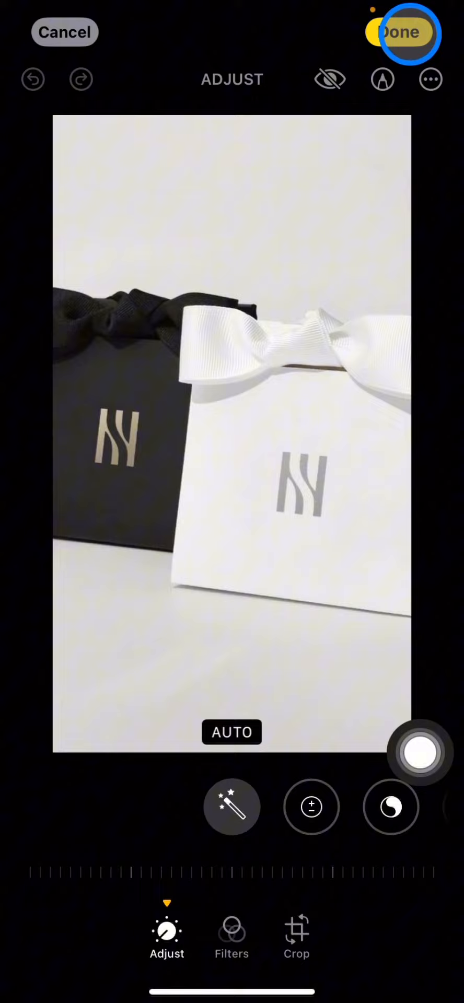
{"action": "left_click", "coordinate": [402, 32]}
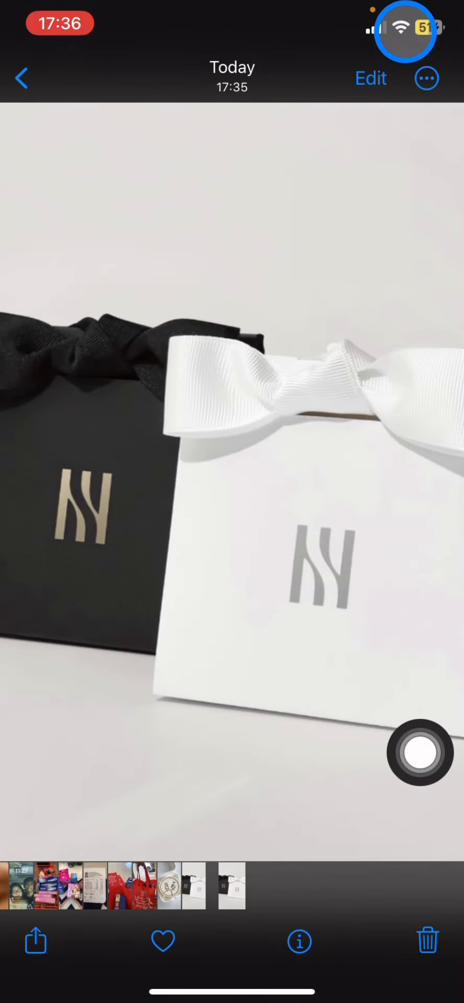